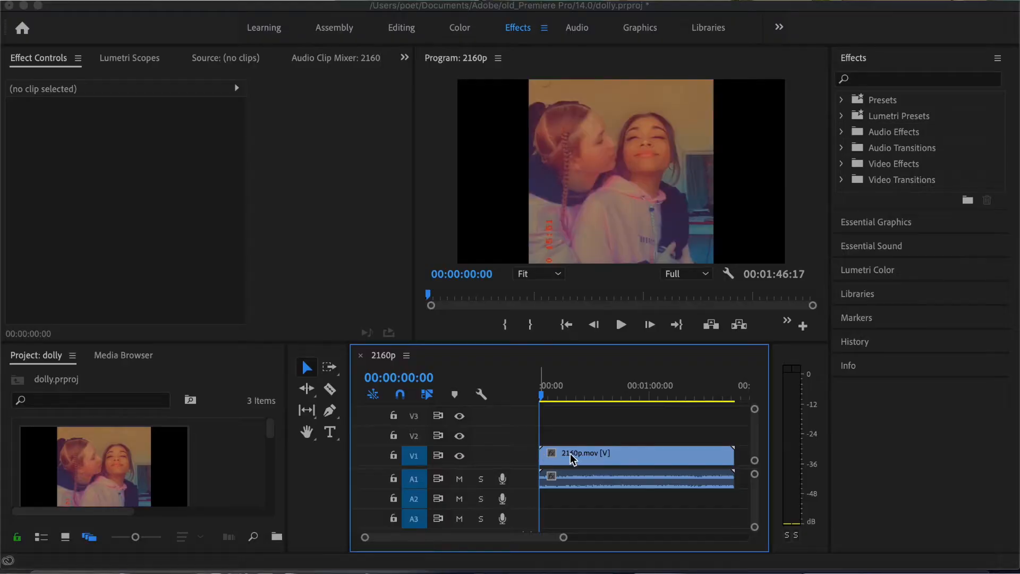
- Add a rectangular opacity mask to the 2160p.mov clip so only a small boxed region shows
left_click(637, 454)
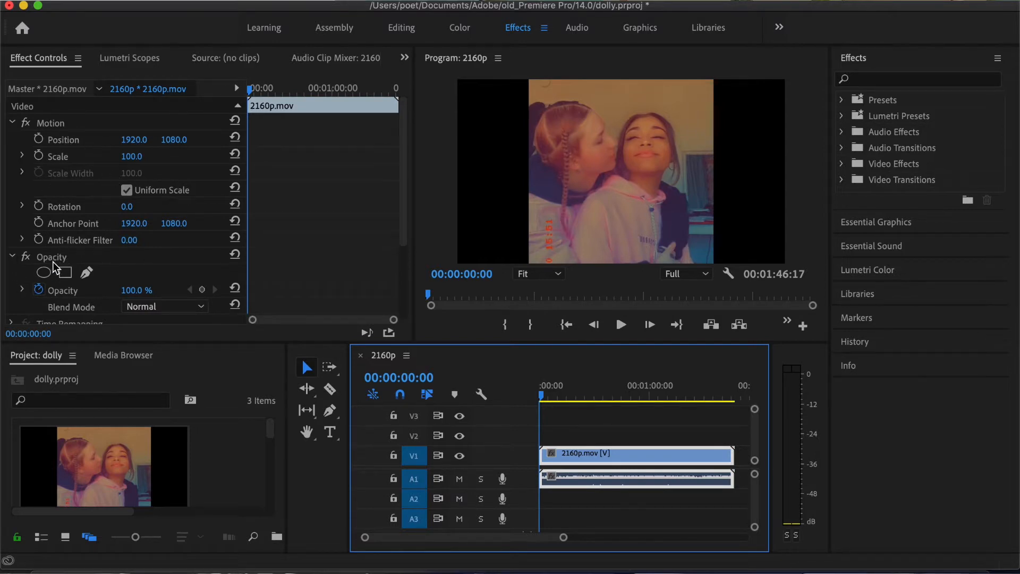
left_click(66, 272)
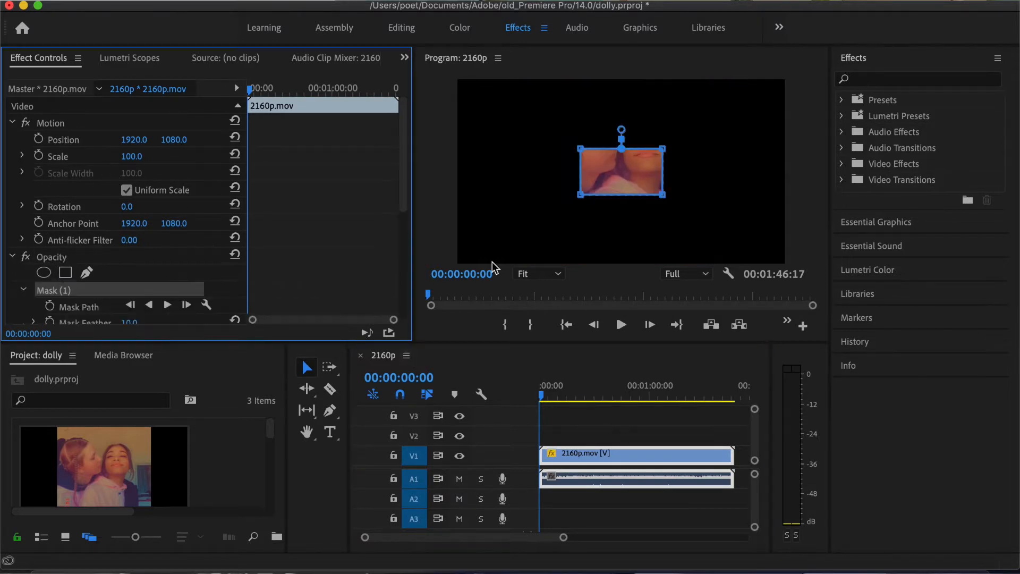